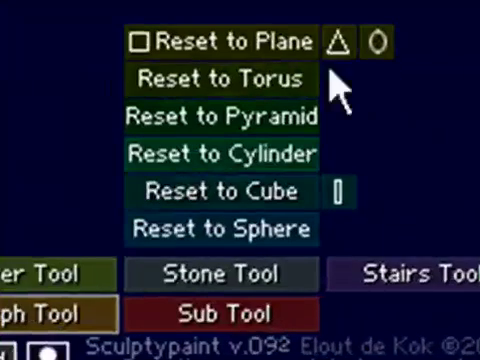
mouse_move(256, 184)
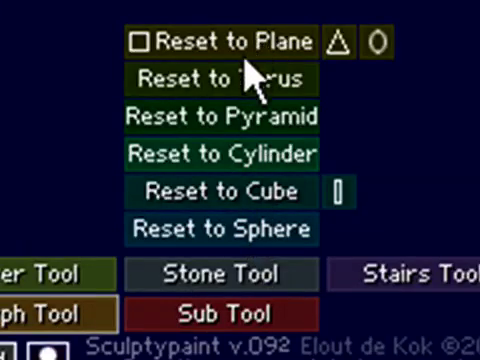
mouse_move(250, 44)
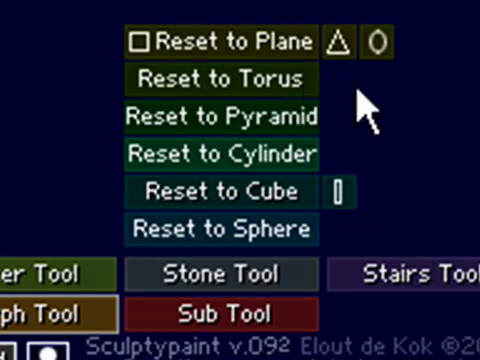
mouse_move(350, 90)
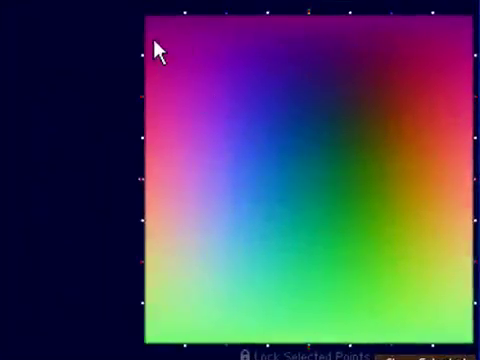
- Enter Edit RGB Layers and mark a horizontal strip of points near the top of the colour map
left_click(156, 58)
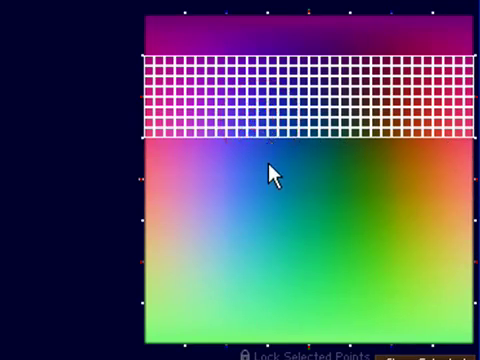
mouse_move(160, 232)
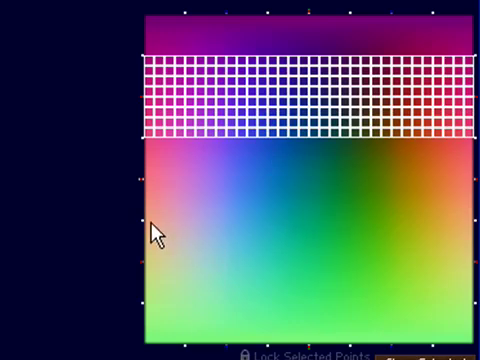
mouse_move(470, 304)
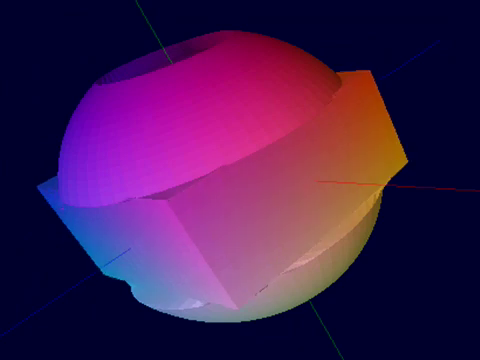
mouse_move(444, 288)
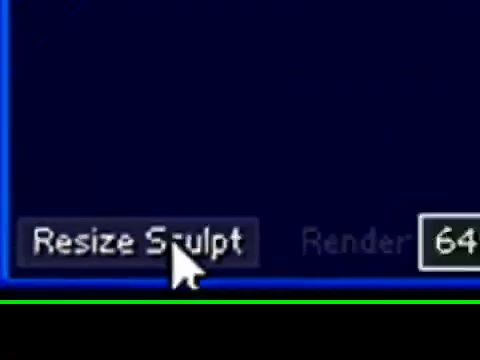
- Reset the sculpt to the default smooth sphere via Resize Sculpt
left_click(140, 240)
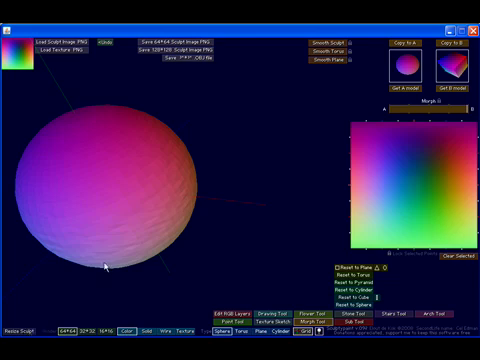
mouse_move(92, 284)
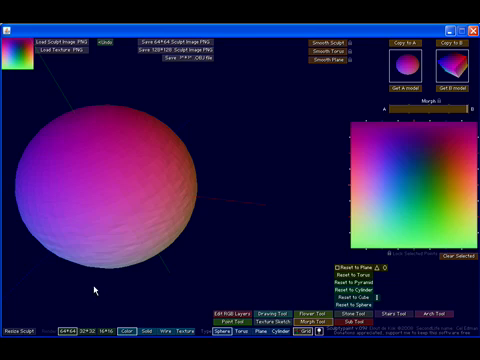
mouse_move(92, 290)
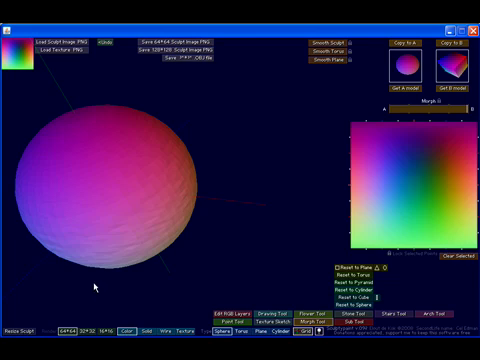
mouse_move(352, 104)
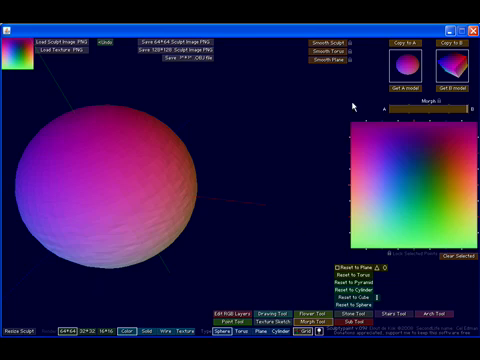
mouse_move(190, 210)
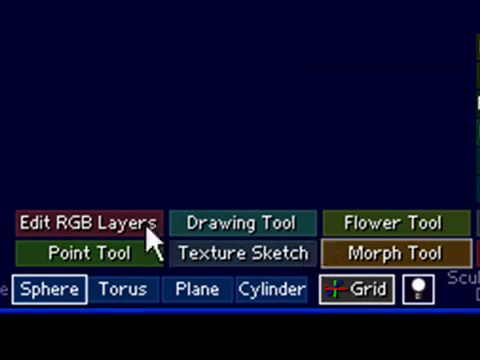
- Show the Red, Green and Blue layer images with their Load buttons
left_click(92, 222)
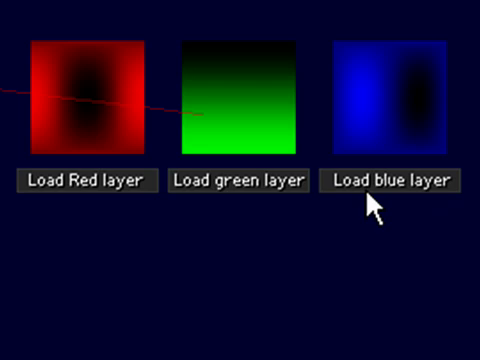
mouse_move(188, 196)
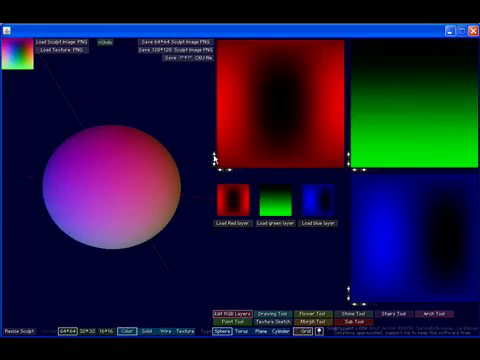
mouse_move(216, 158)
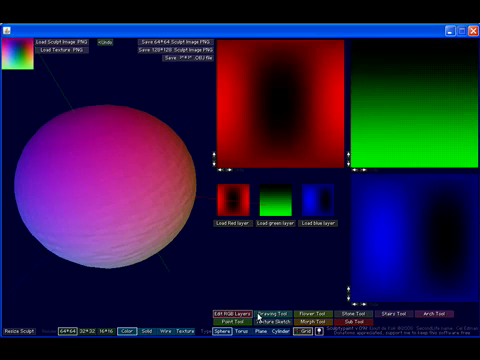
mouse_move(260, 282)
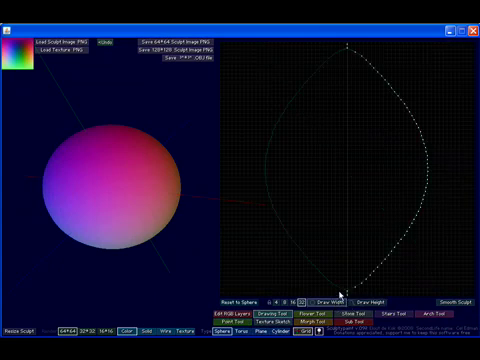
mouse_move(412, 232)
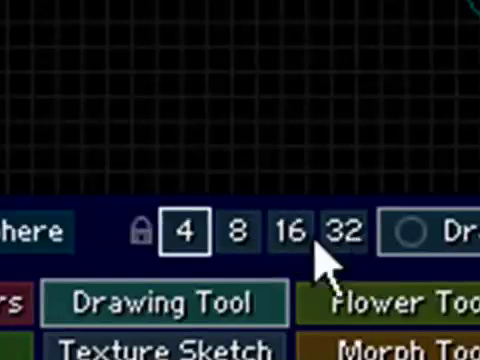
mouse_move(290, 270)
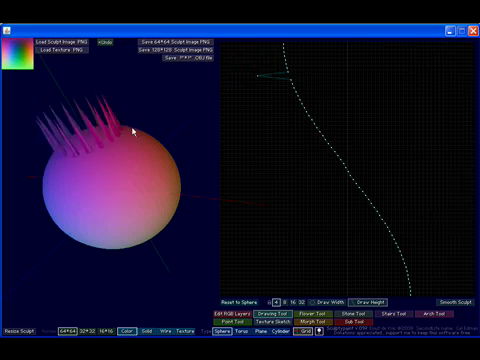
mouse_move(228, 244)
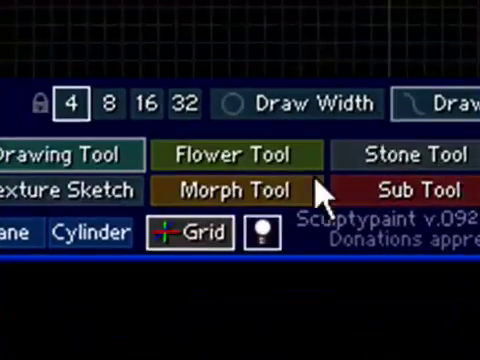
- Generate a random flower shape with a wider stem using the Flower Tool
left_click(236, 154)
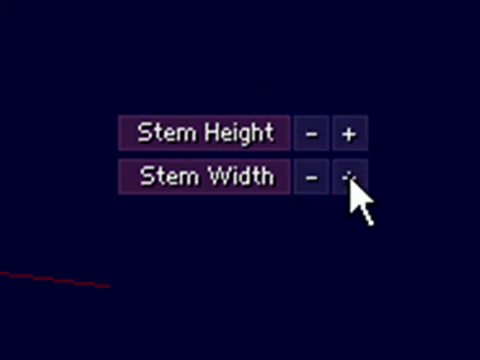
left_click(312, 176)
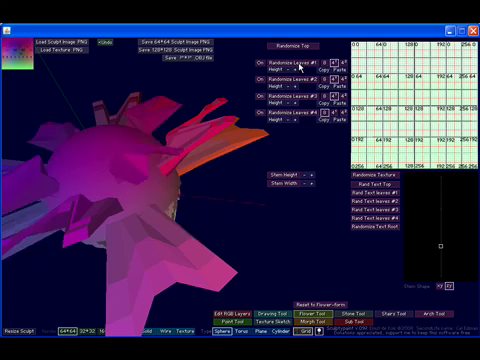
mouse_move(372, 200)
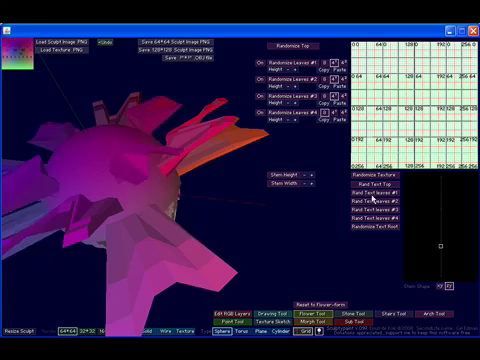
mouse_move(120, 196)
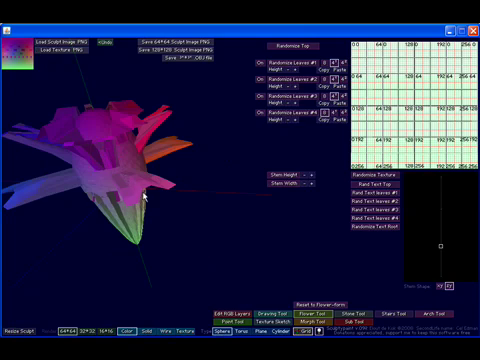
mouse_move(148, 204)
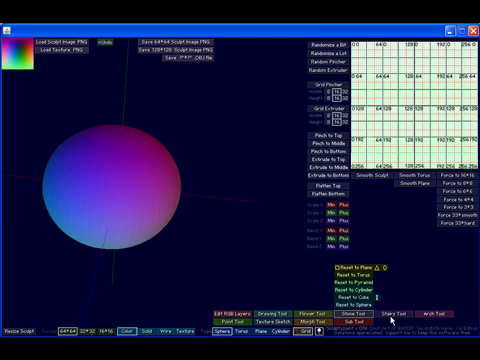
mouse_move(390, 318)
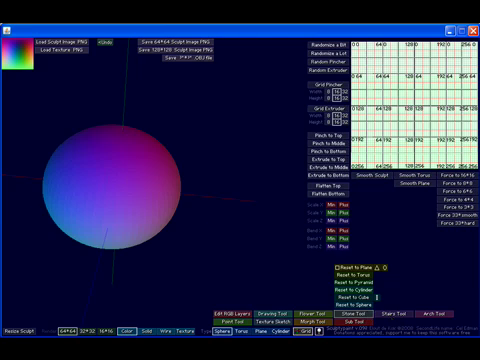